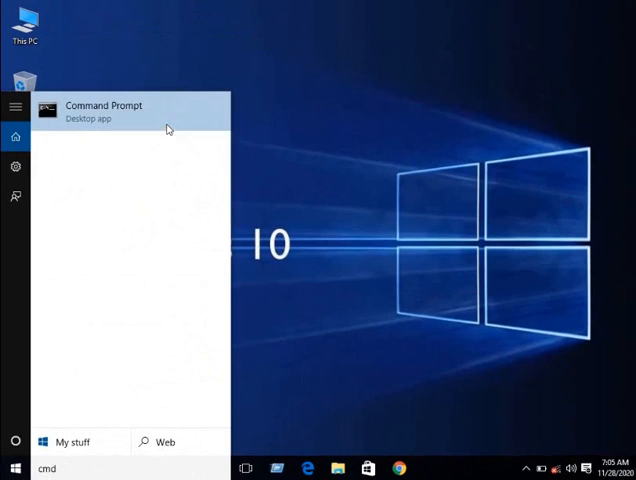
Step: Launch Command Prompt as administrator from the 'cmd' search results
{"action": "left_click", "coordinate": [104, 112]}
{"action": "type", "text": "c"}
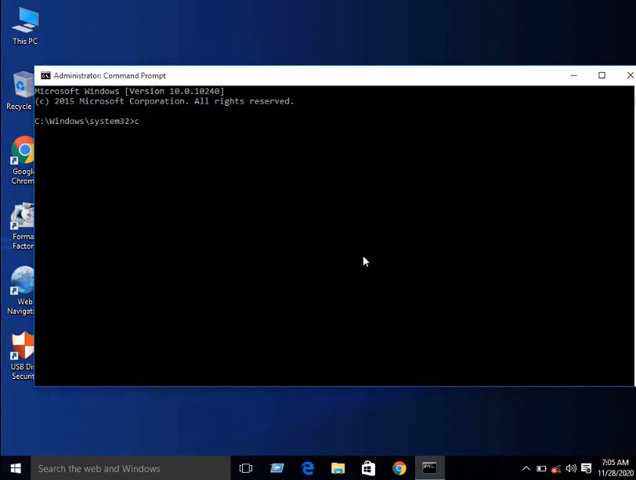
Step: Run 'chkdsk G: /r' to scan and repair removable drive G:
{"action": "type", "text": "h"}
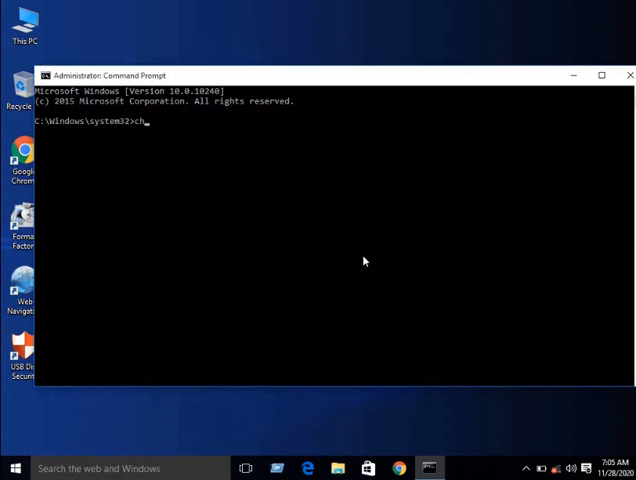
{"action": "type", "text": "kds"}
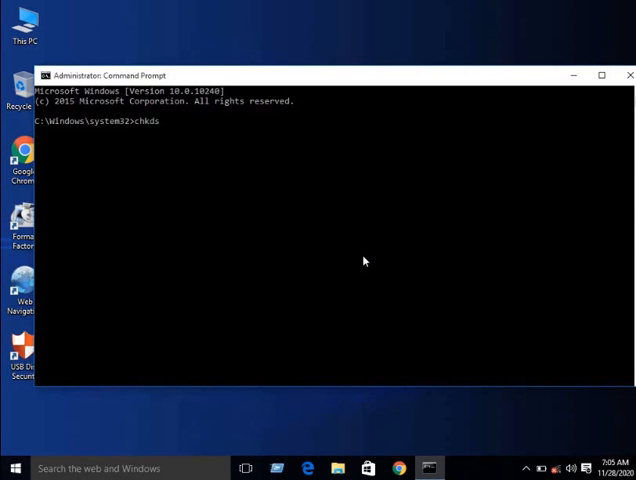
{"action": "type", "text": "k G: /"}
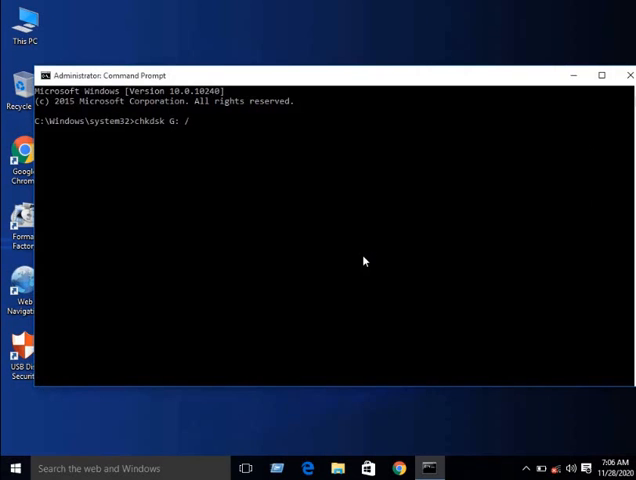
{"action": "type", "text": "r"}
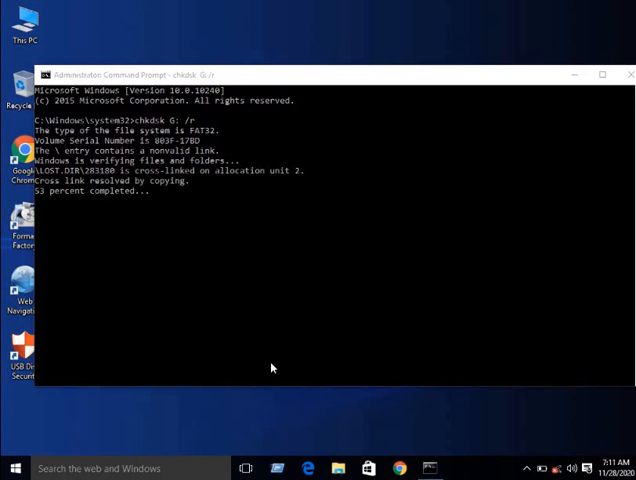
{"action": "mouse_move", "coordinate": [483, 40]}
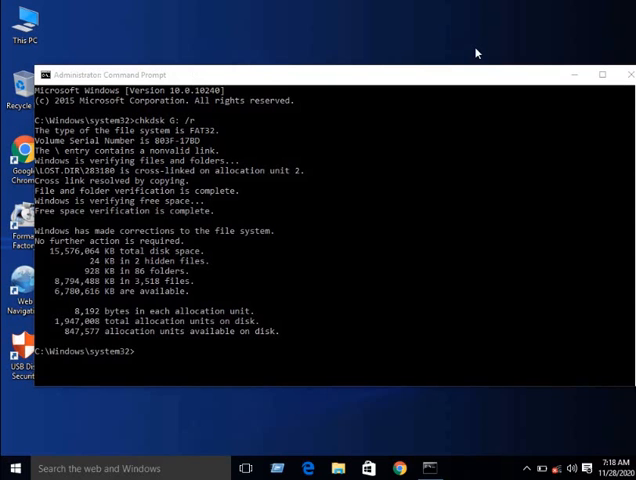
{"action": "mouse_move", "coordinate": [130, 313]}
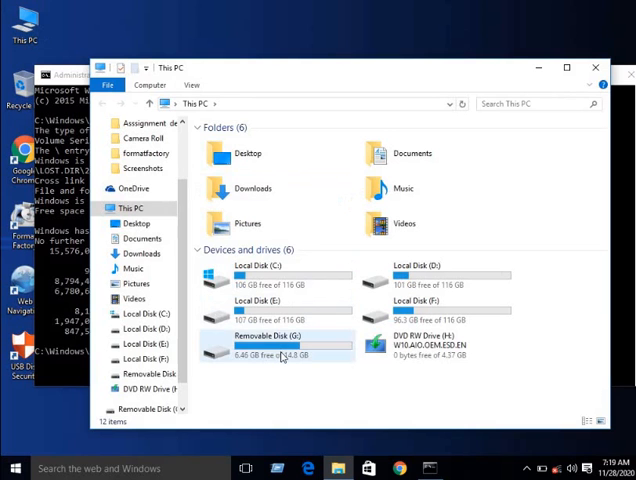
Step: After the scan finishes with file system corrections, check drive G: in This PC
{"action": "left_click", "coordinate": [278, 340]}
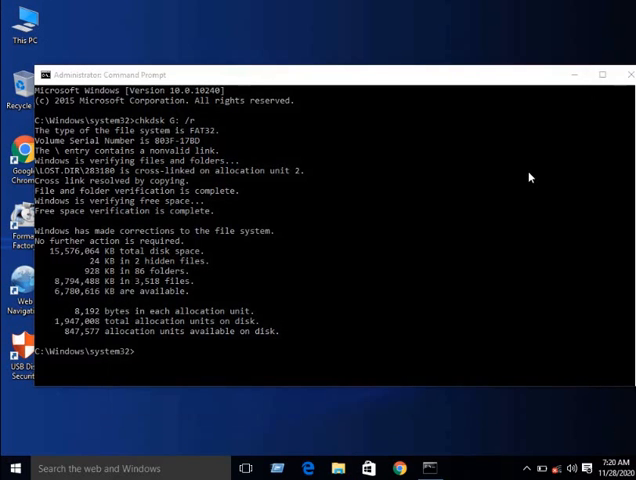
{"action": "mouse_move", "coordinate": [628, 77]}
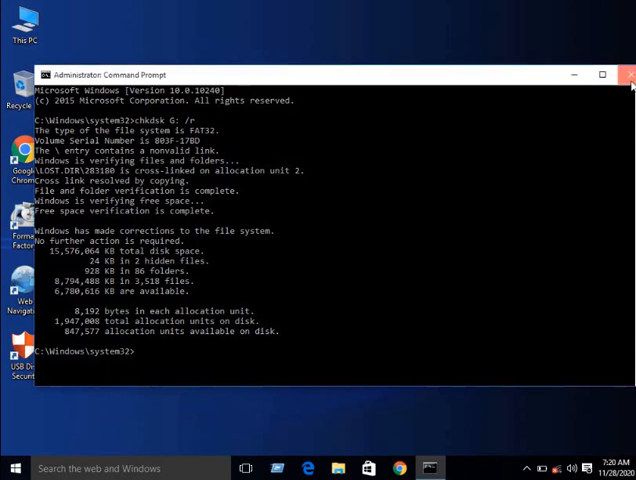
Step: Close the Administrator Command Prompt window with its X button
{"action": "left_click", "coordinate": [624, 77]}
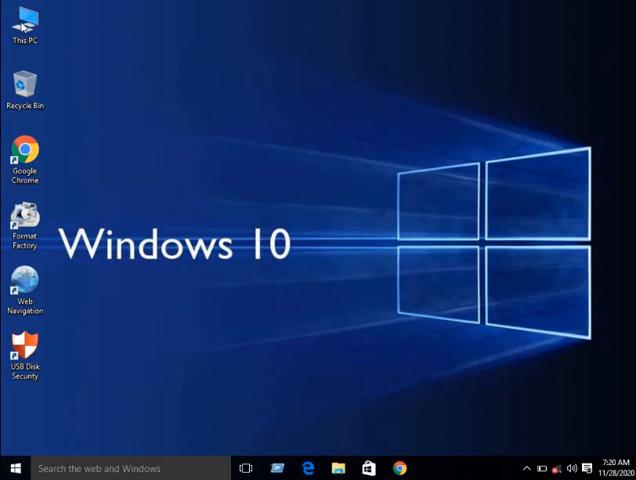
{"action": "mouse_move", "coordinate": [80, 154]}
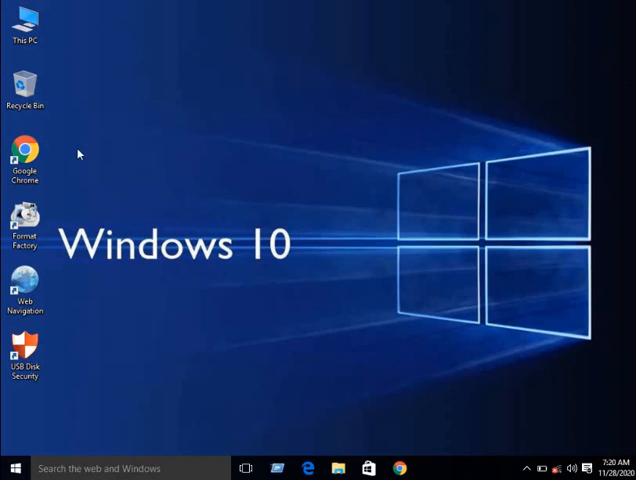